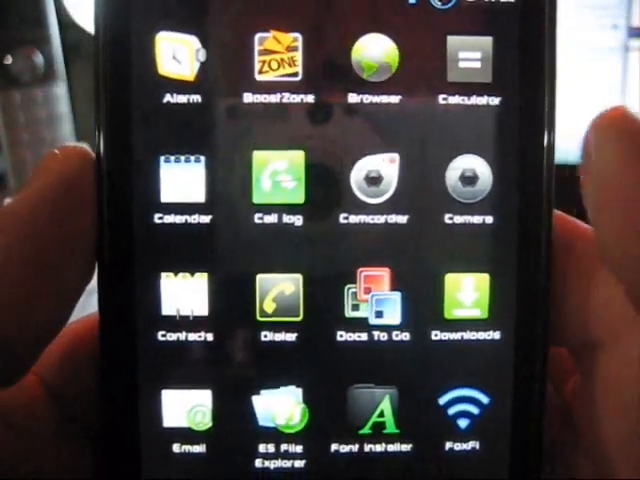
- Scroll the Windows Phone 7 ROM thread past the disclaimer and backup advice to the Downloads list (2.2.0, 2.0, 1.1)
{"action": "scroll", "scroll_direction": "down", "scroll_amount": 3}
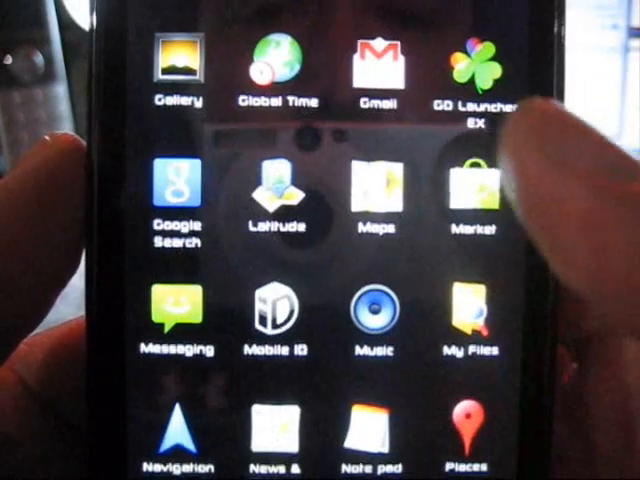
{"action": "scroll", "scroll_direction": "down", "scroll_amount": 3}
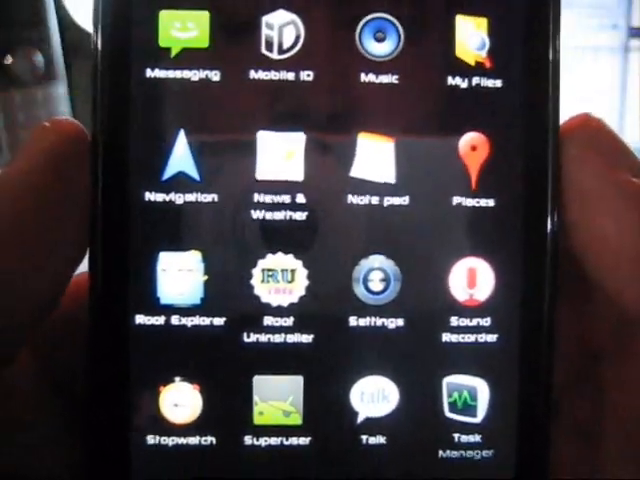
{"action": "scroll", "scroll_direction": "down", "scroll_amount": 3}
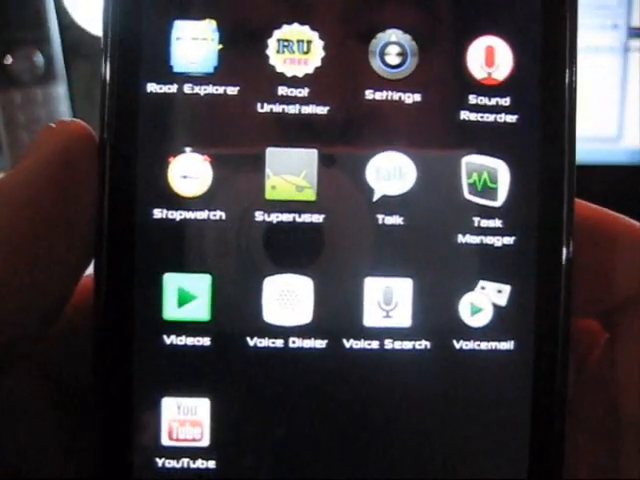
{"action": "scroll", "scroll_direction": "down", "scroll_amount": 3}
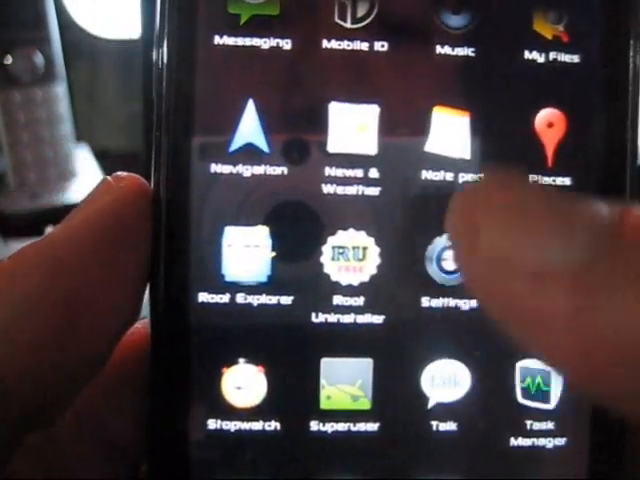
{"action": "scroll", "scroll_direction": "down", "scroll_amount": 3}
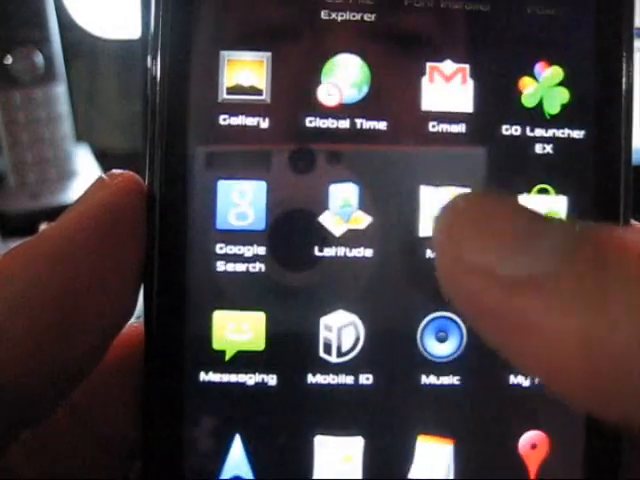
{"action": "scroll", "scroll_direction": "down", "scroll_amount": 3}
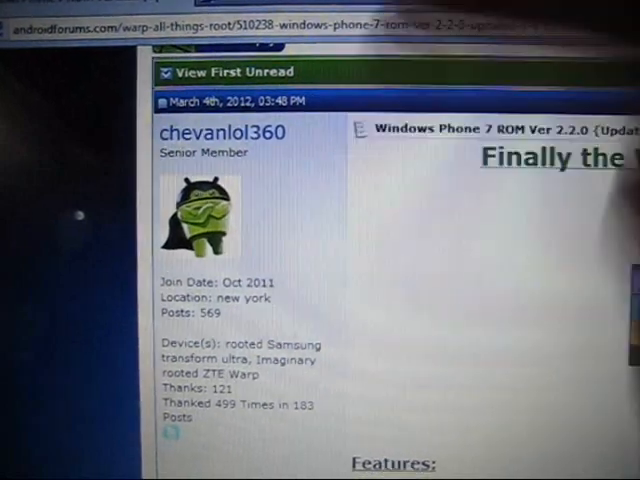
{"action": "scroll", "scroll_direction": "down", "scroll_amount": 3}
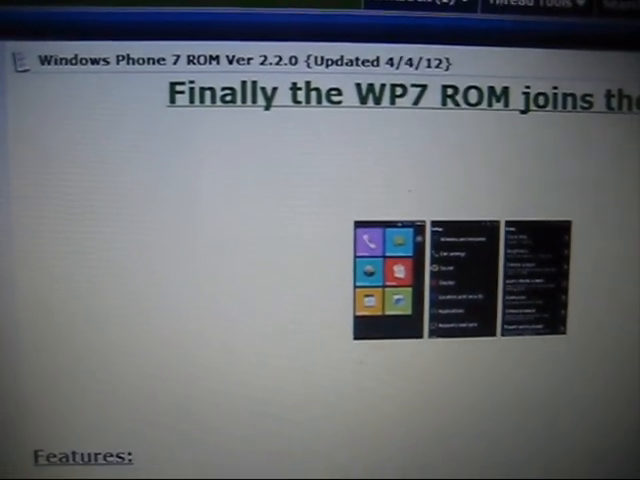
{"action": "scroll", "scroll_direction": "down", "scroll_amount": 3}
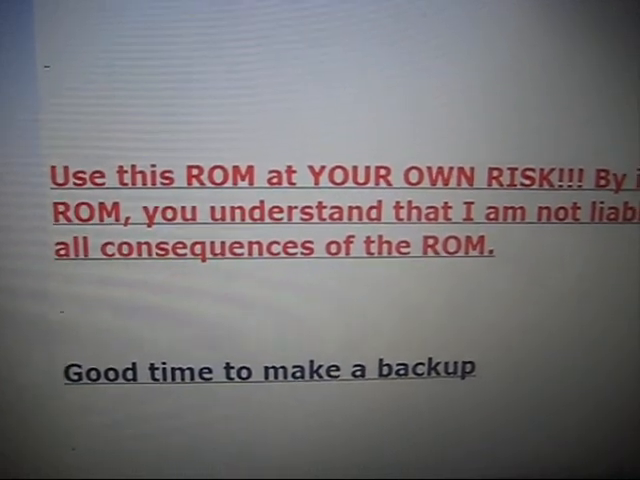
{"action": "scroll", "scroll_direction": "down", "scroll_amount": 3}
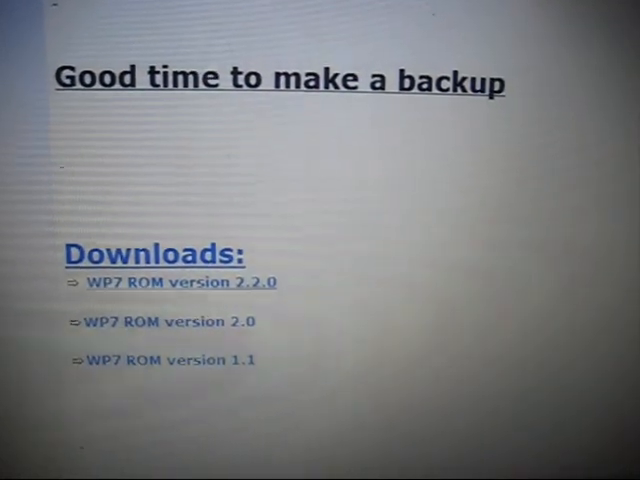
{"action": "scroll", "scroll_direction": "down", "scroll_amount": 3}
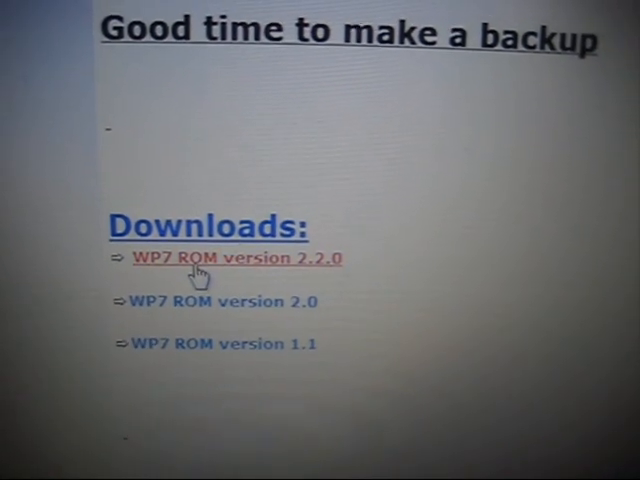
- Follow the 'WP7 ROM version 2.2.0' link to its file hosting page with the zip download
{"action": "left_click", "coordinate": [230, 258]}
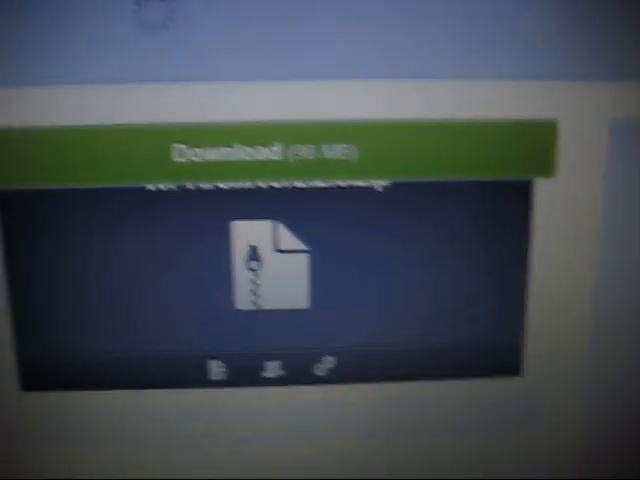